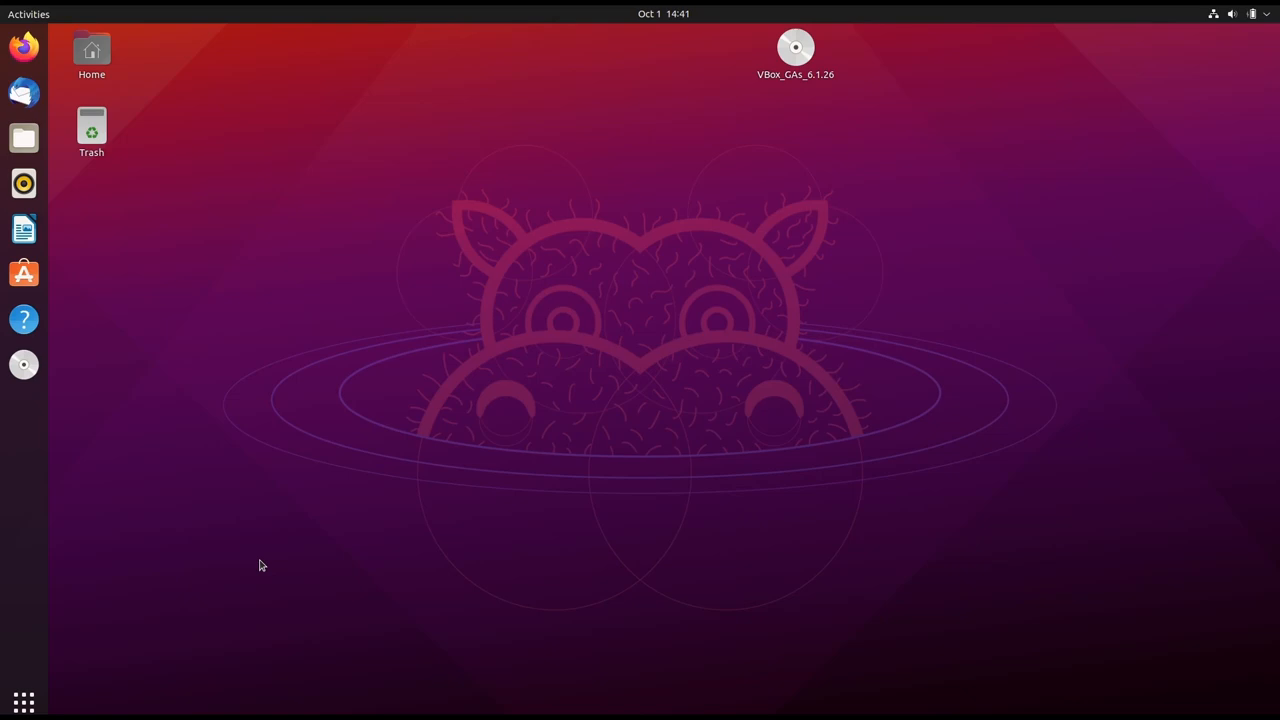
mouse_move(20, 48)
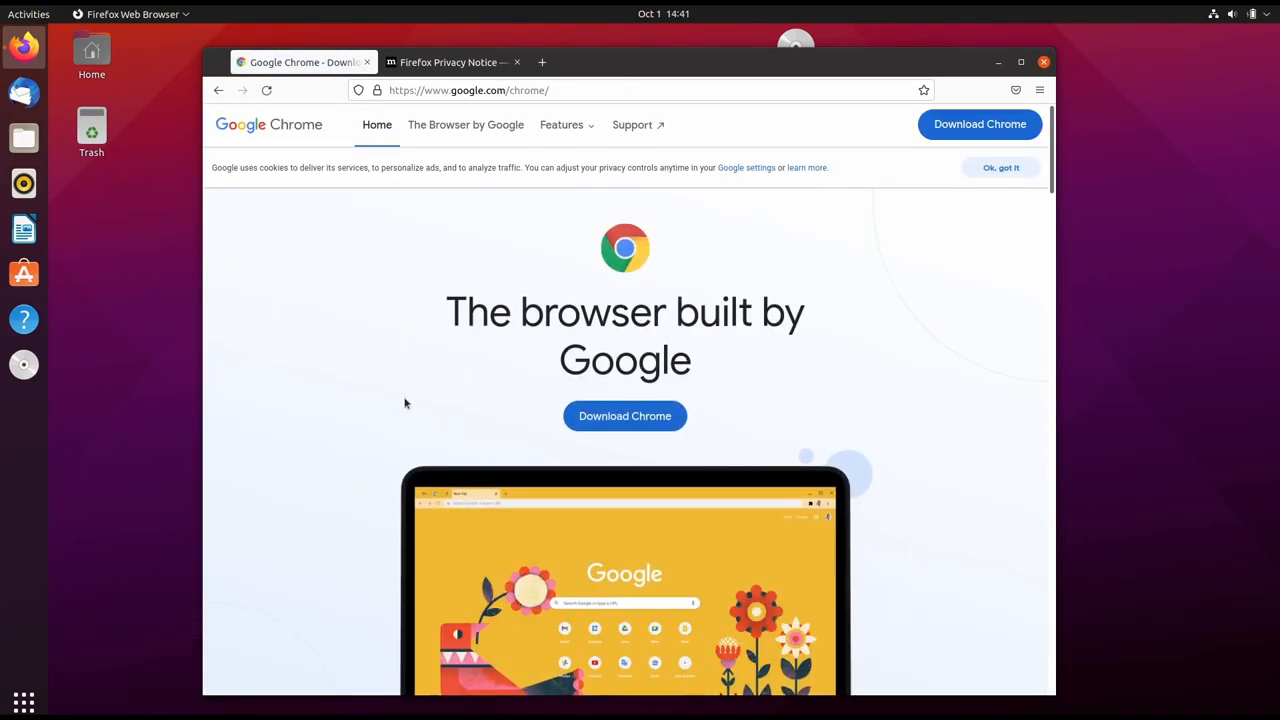
- Start the Chrome download, keeping the 64-bit .deb (Debian/Ubuntu) package selected
click(624, 416)
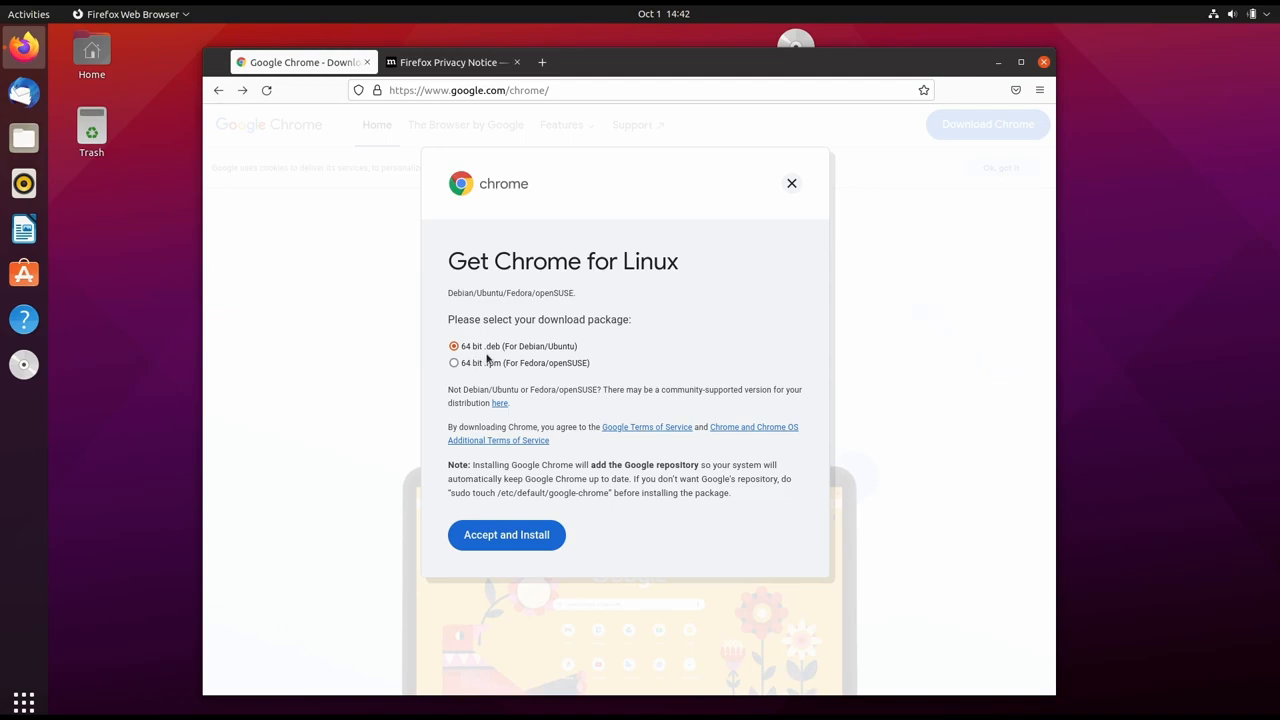
mouse_move(408, 478)
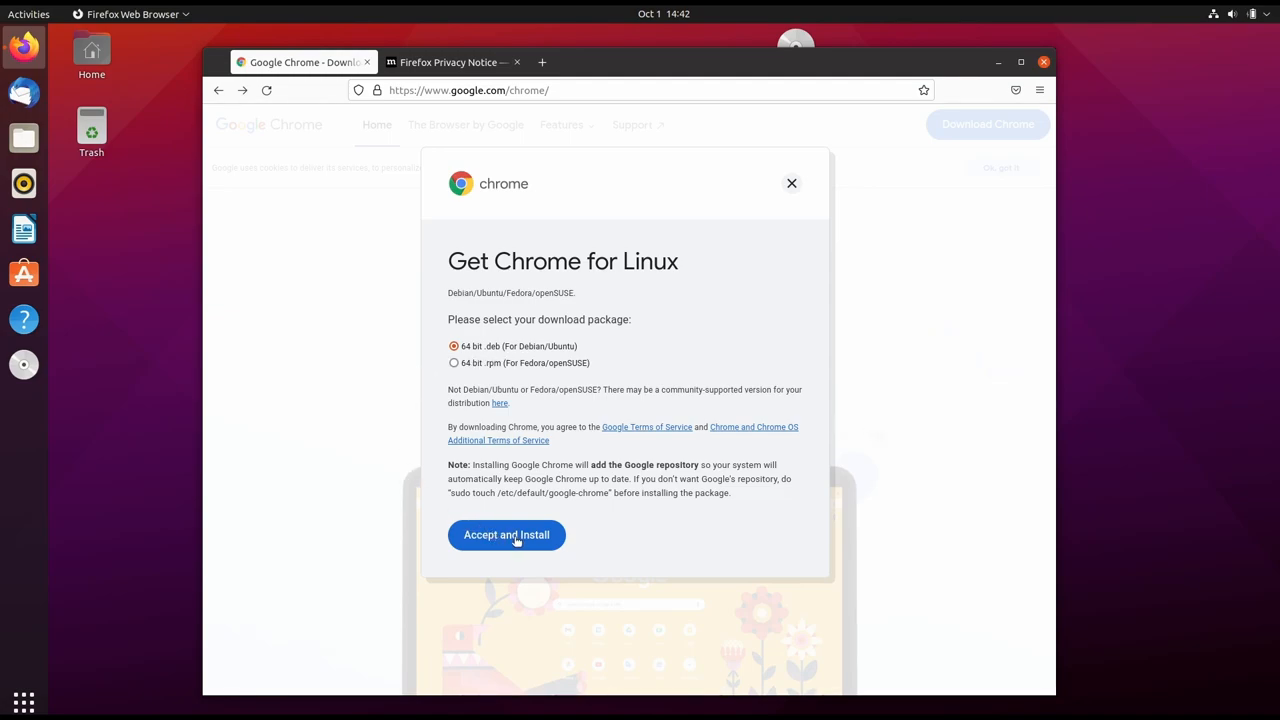
- Accept the terms and save google-chrome-stable_current_amd64.deb via Firefox's Save File prompt
click(506, 534)
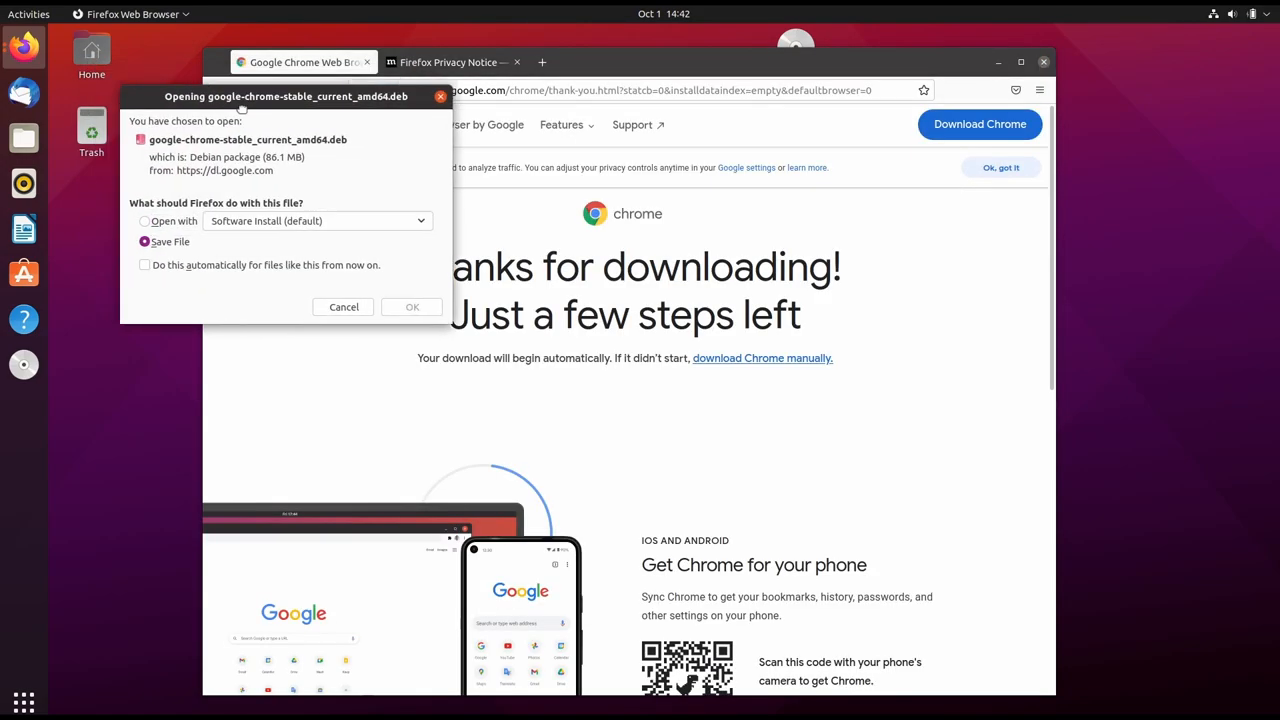
drag(284, 96, 640, 310)
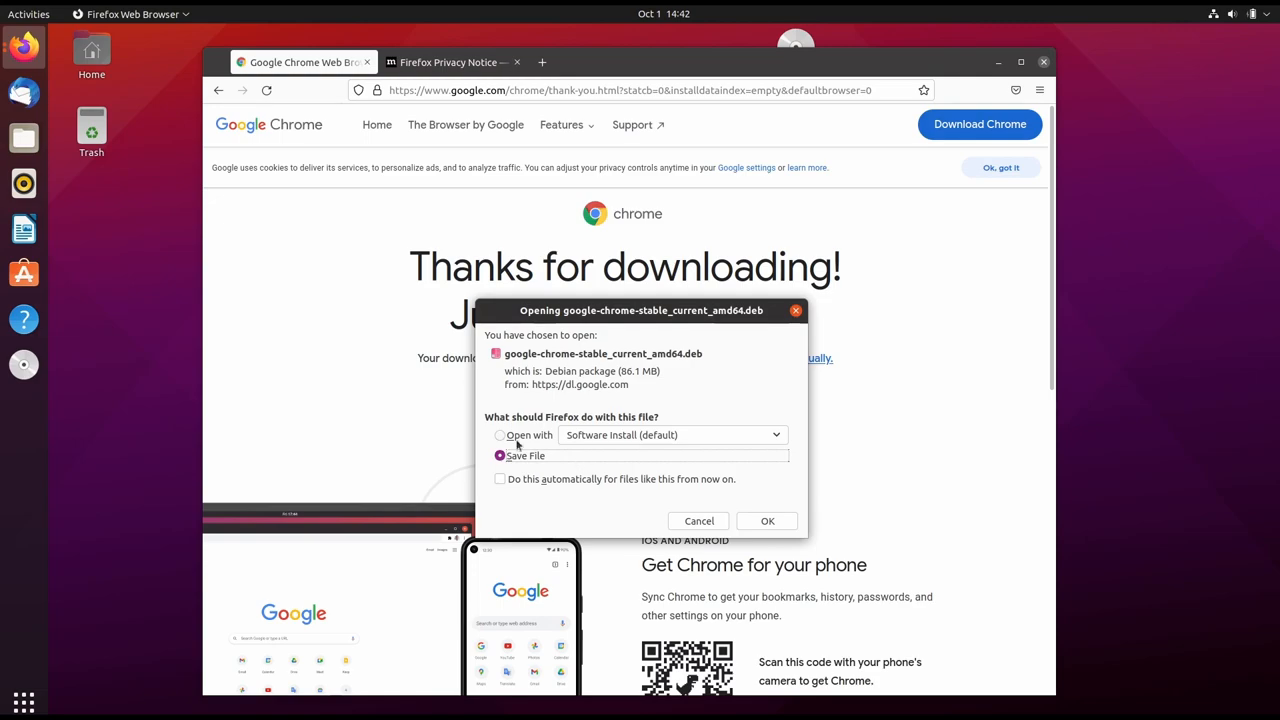
mouse_move(770, 532)
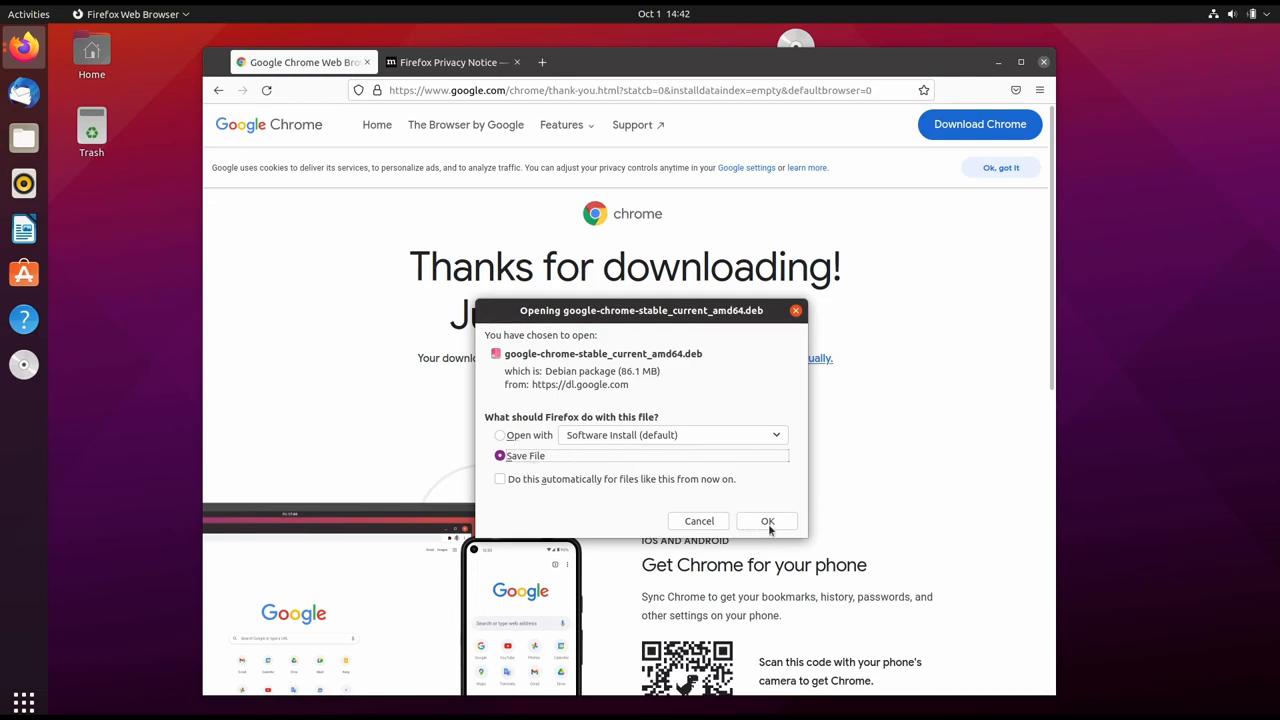
click(768, 520)
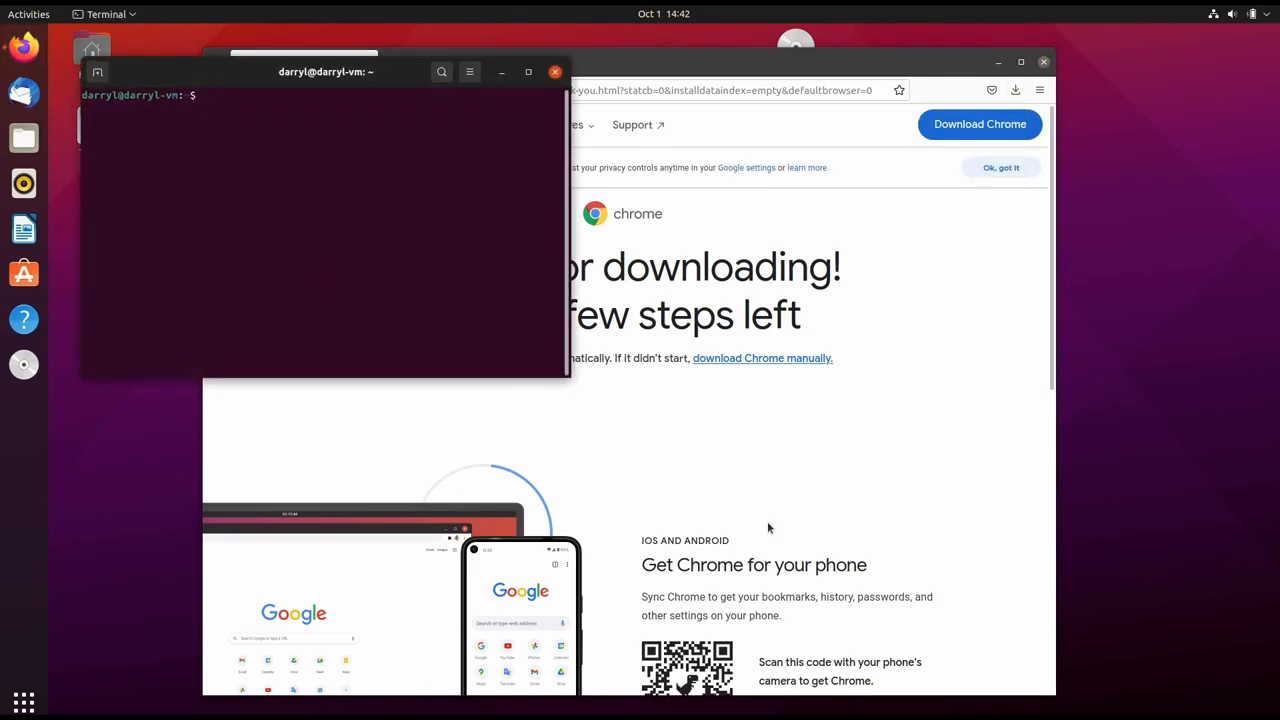
- In the terminal, change into Downloads/ and list it to show the Chrome .deb
click(336, 96)
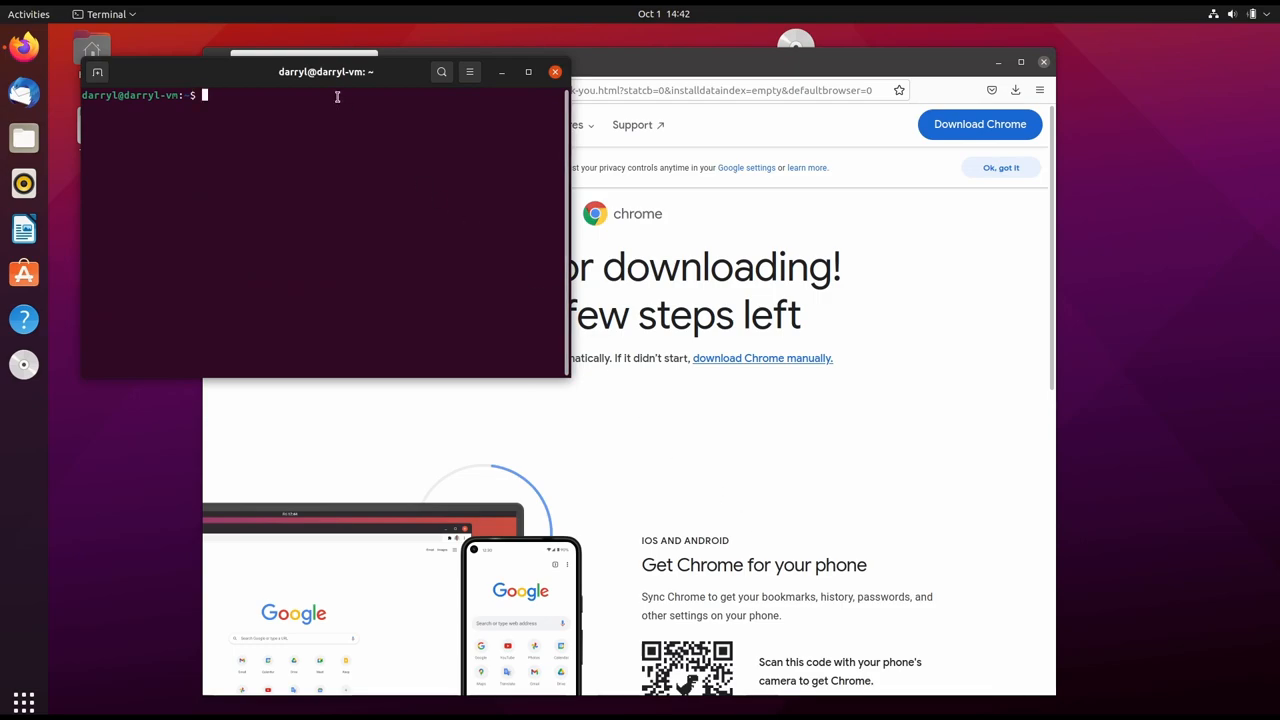
drag(324, 72, 684, 316)
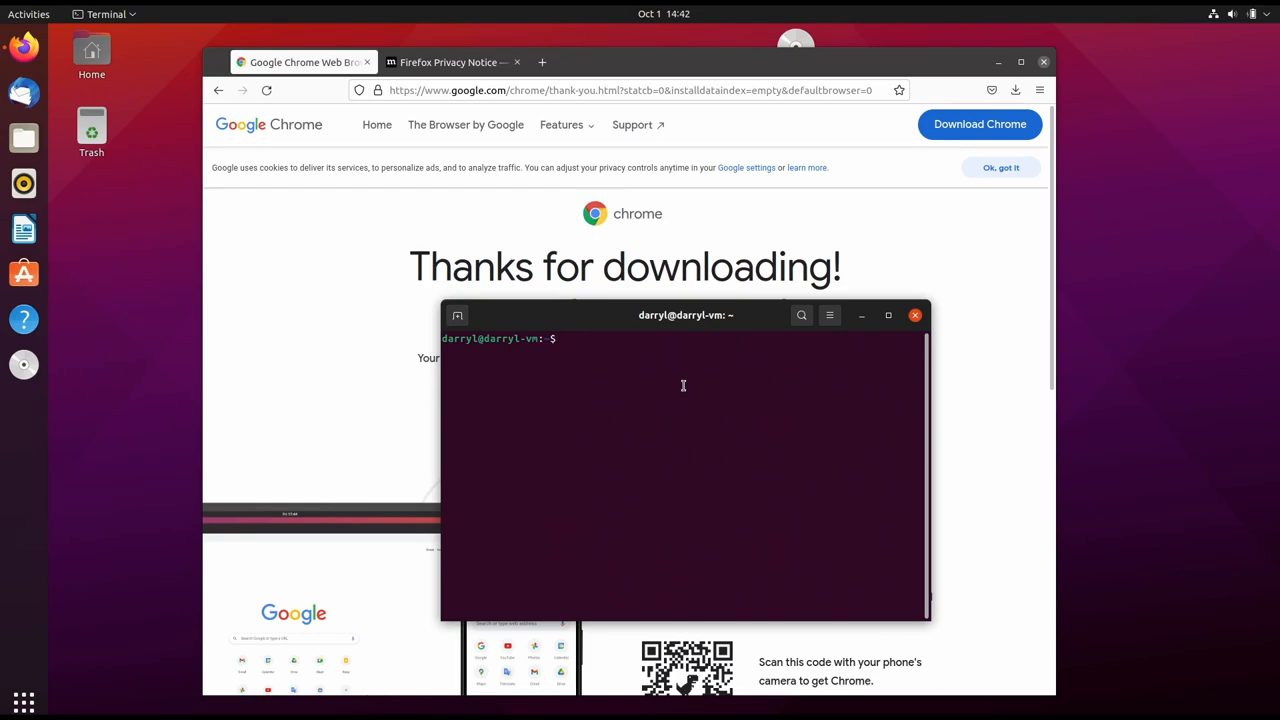
text(cd Downloads/)
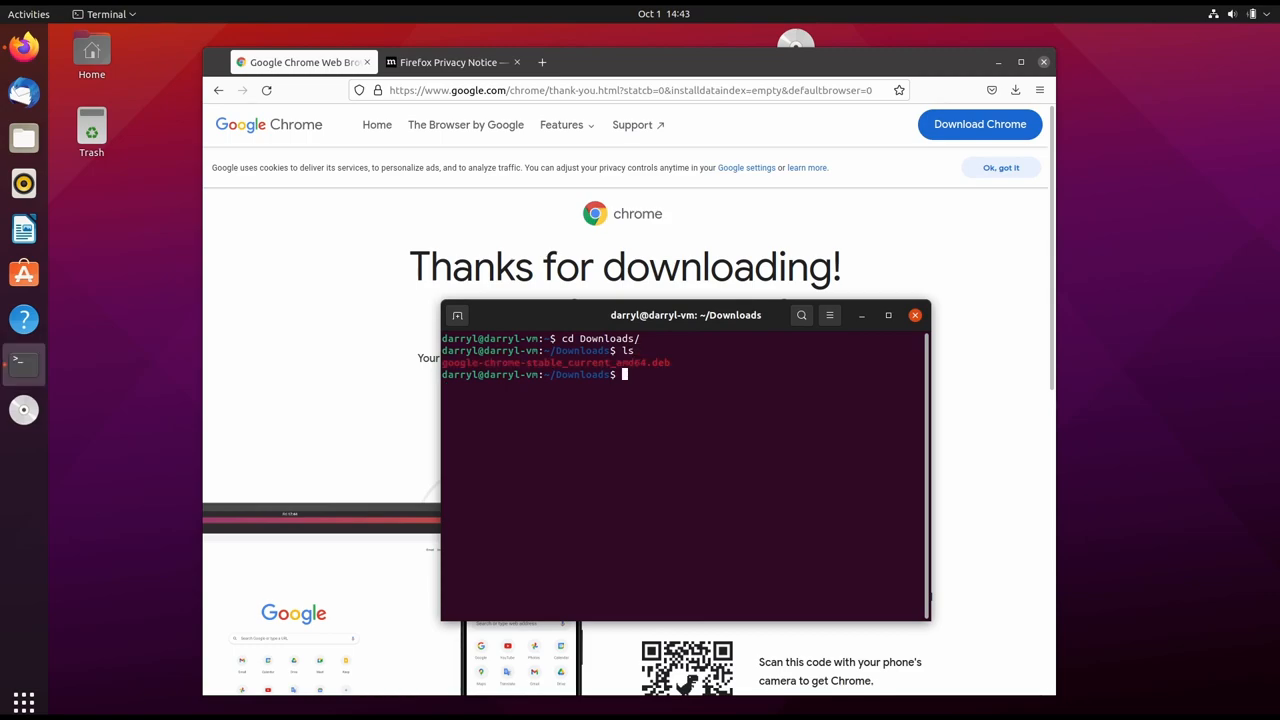
- Run 'sudo apt install ./google-chrome-stable_current_amd64.deb' with Tab completion and let apt finish
text(sudo apt)
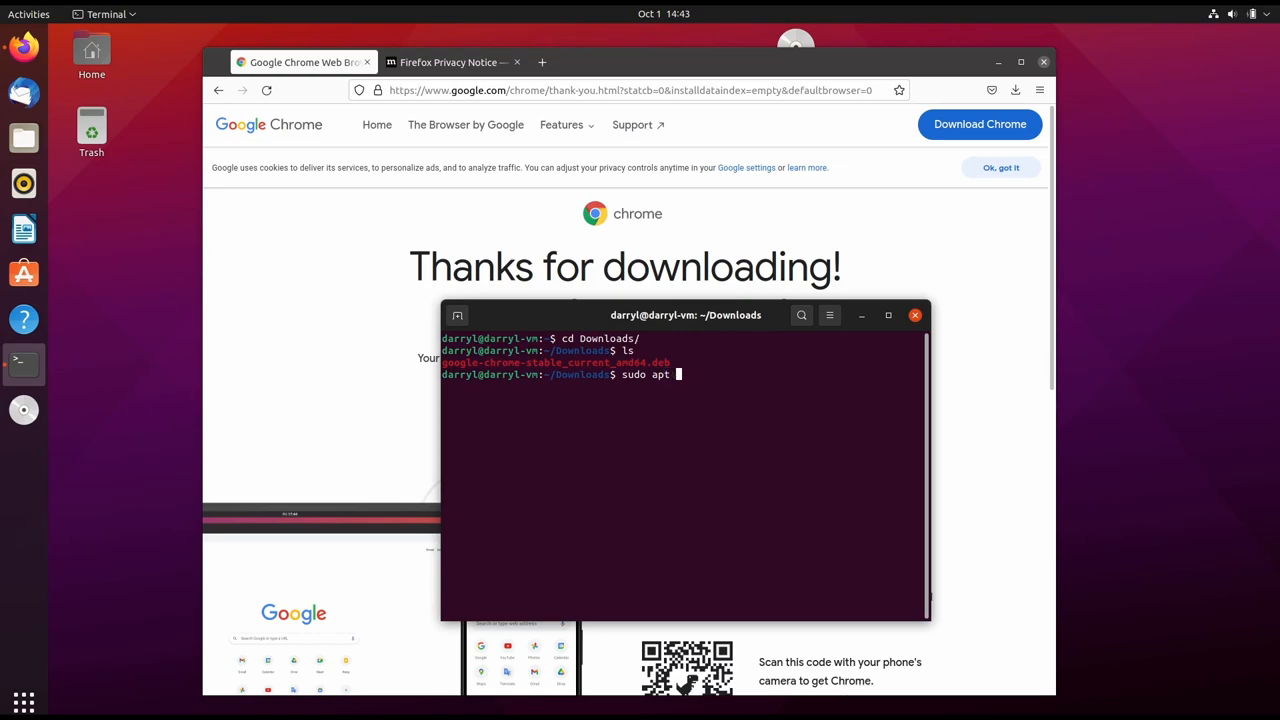
text(install)
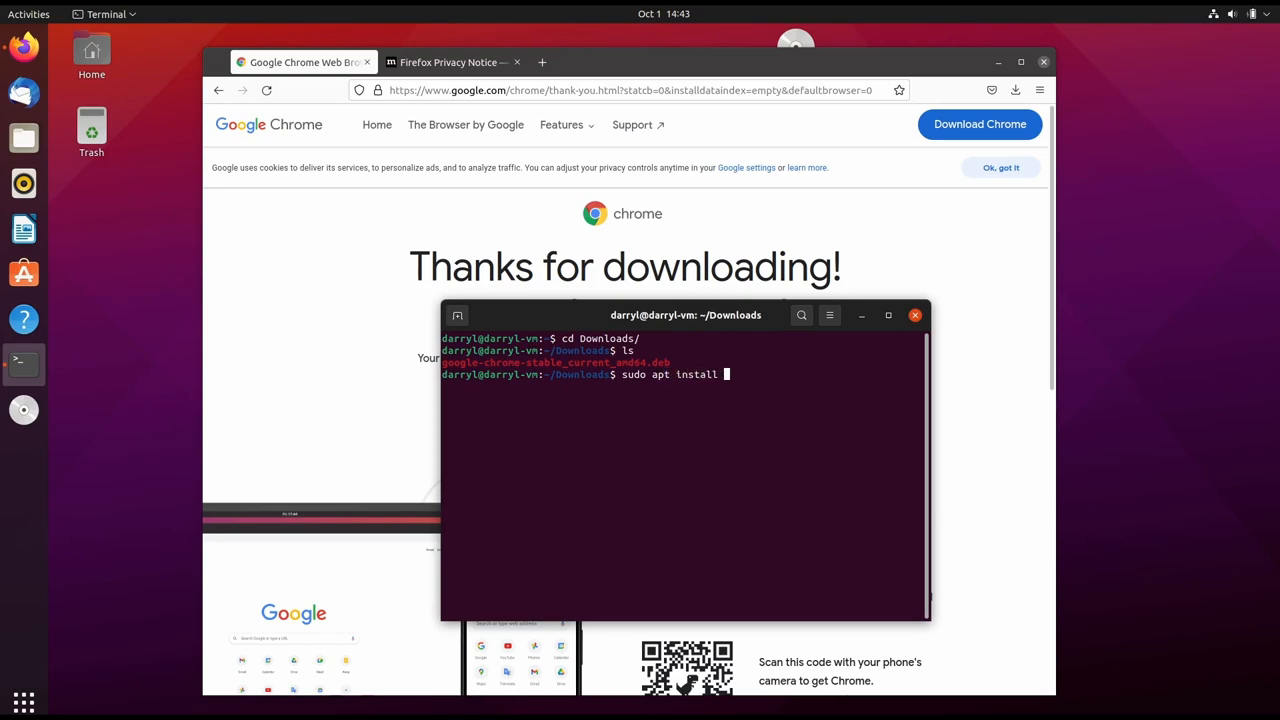
text(./)
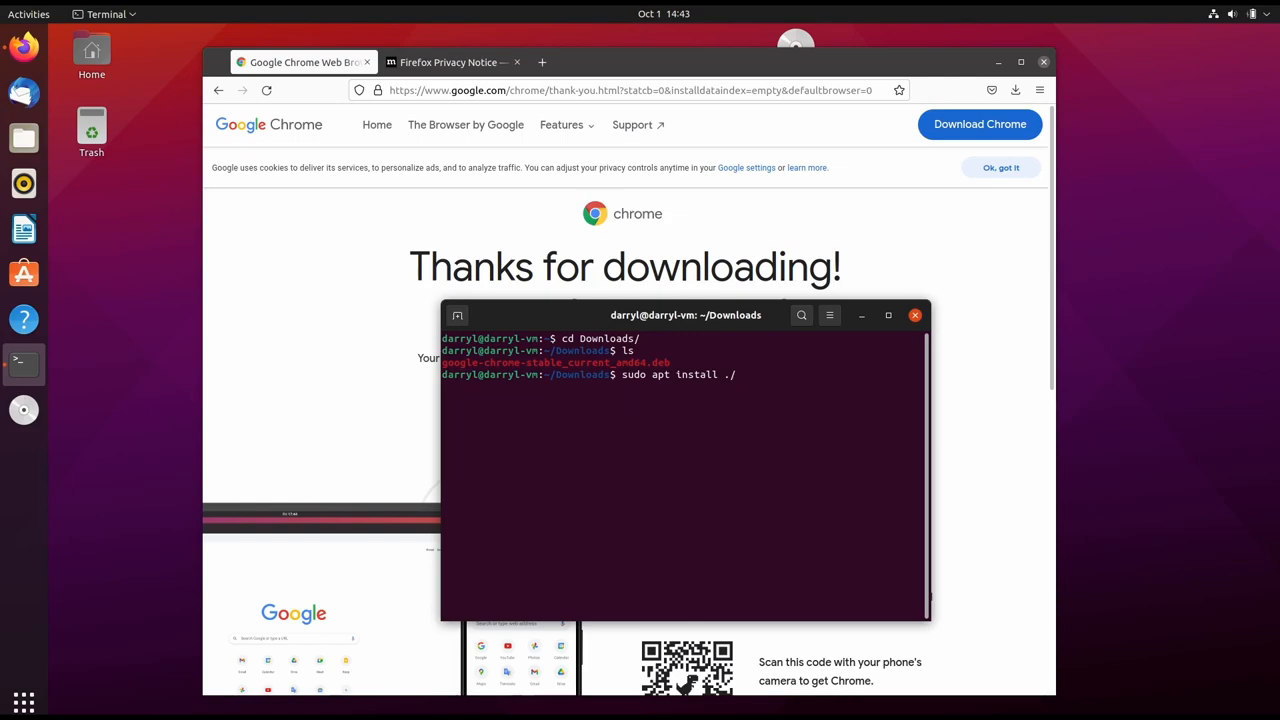
text(go)
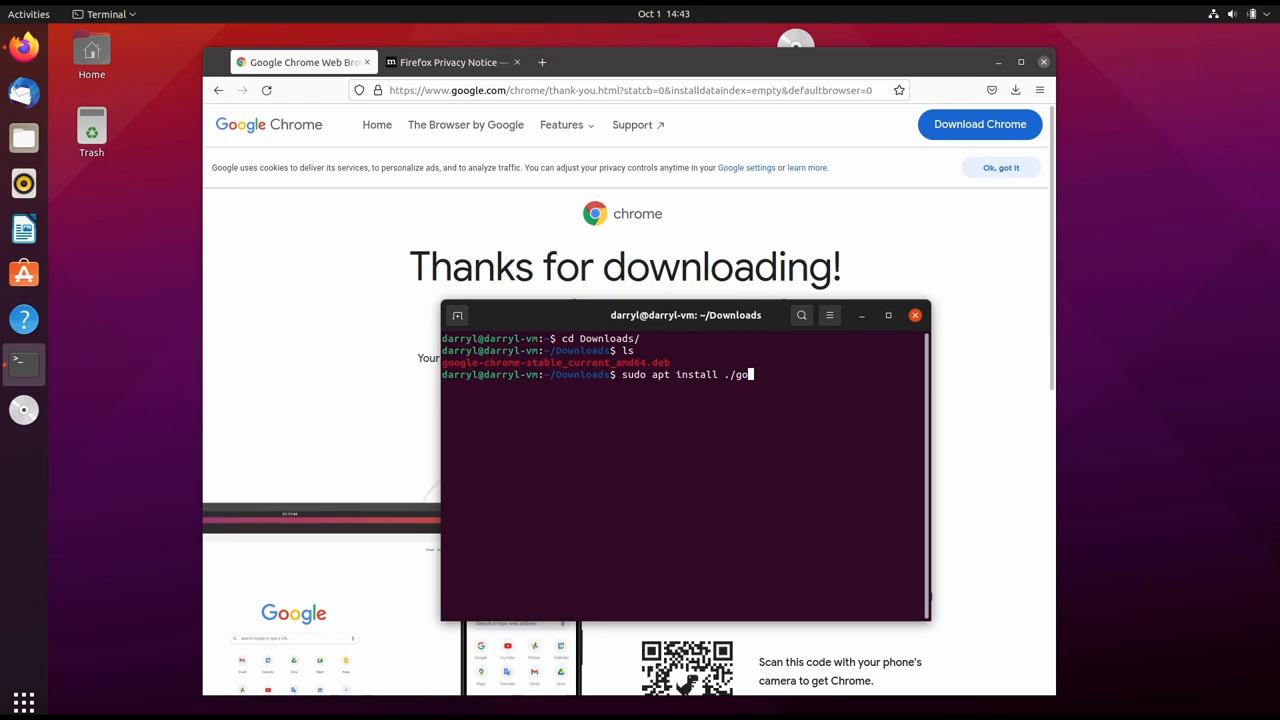
key(Tab)
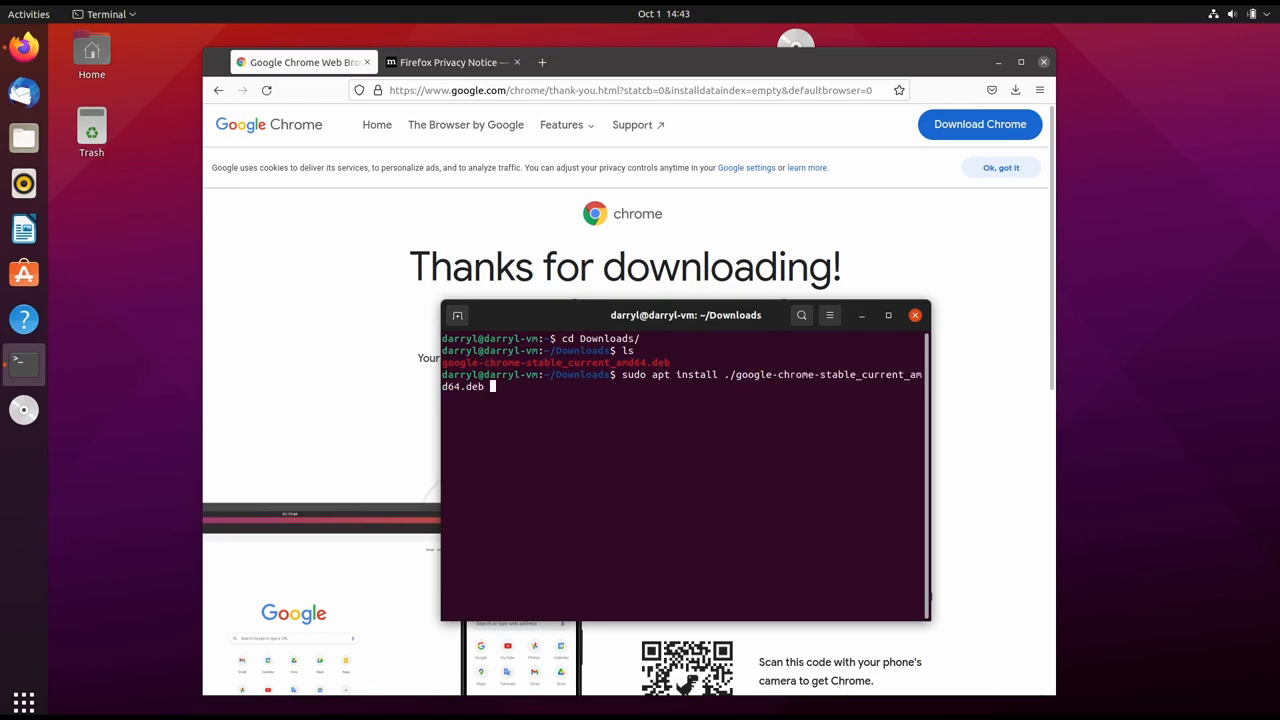
key(Return)
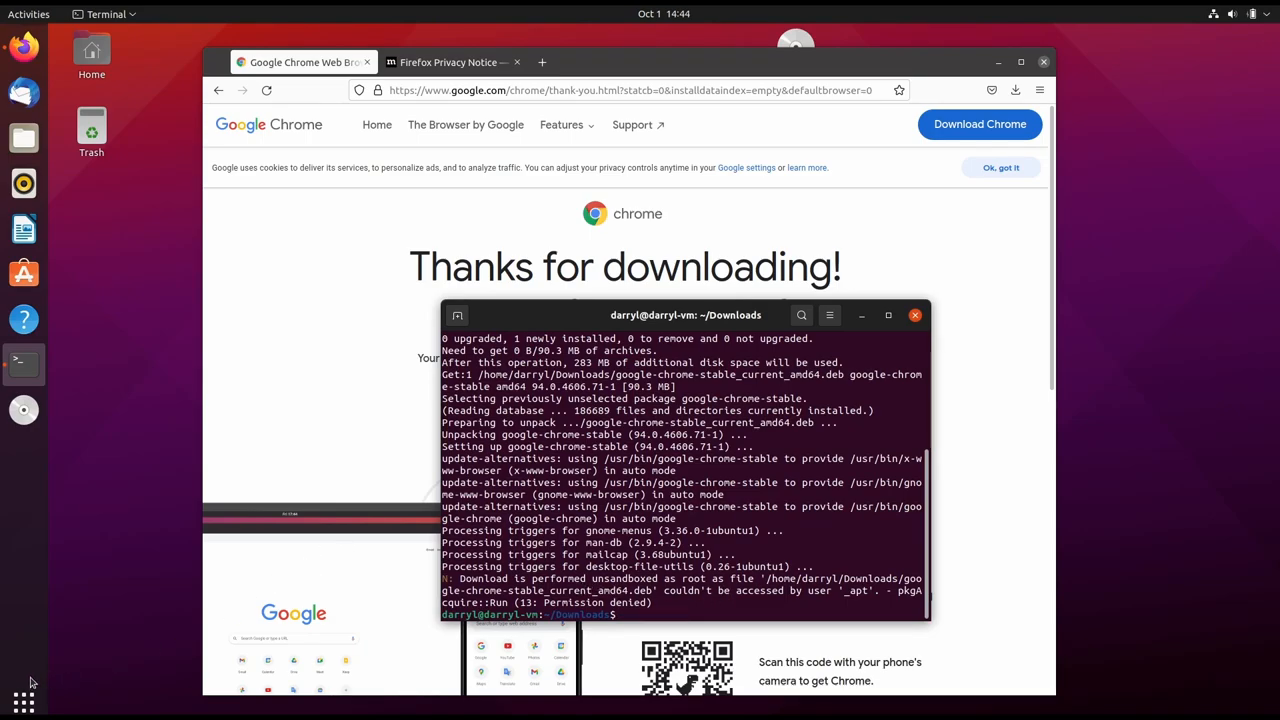
- Launch Chrome, confirm the first-run dialog, and enter darryldias.me in the address bar
click(24, 700)
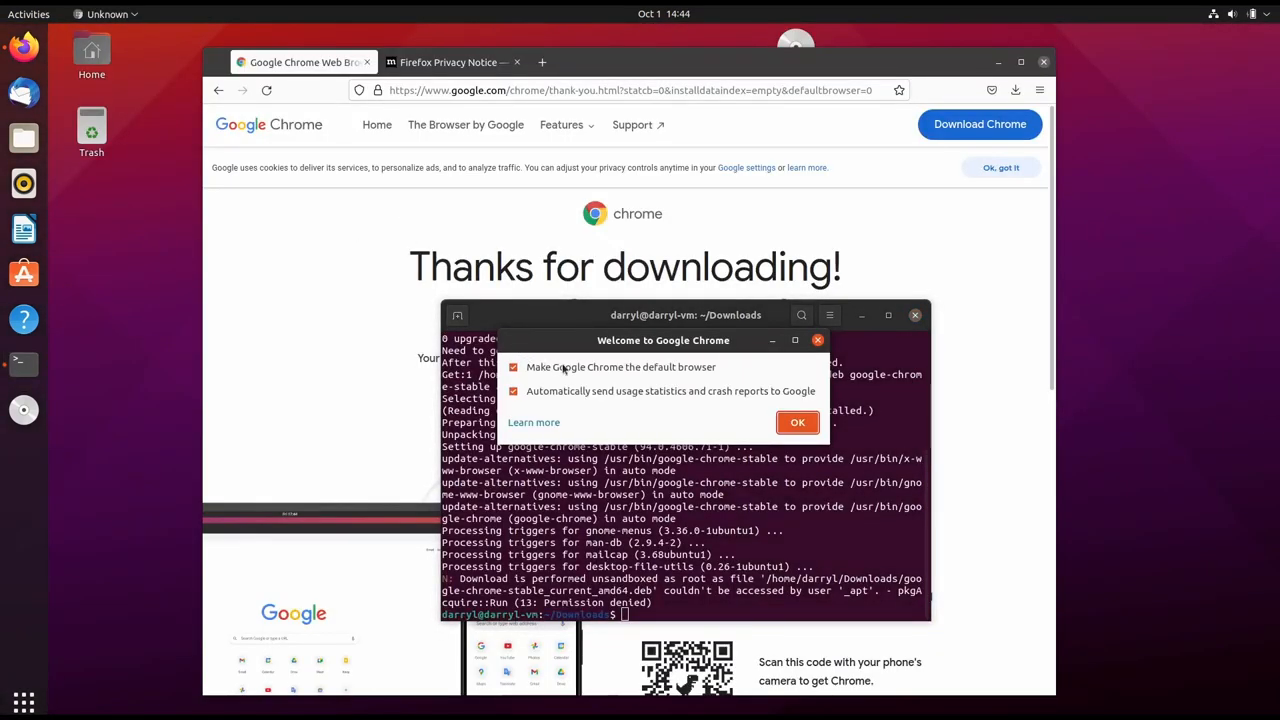
click(796, 422)
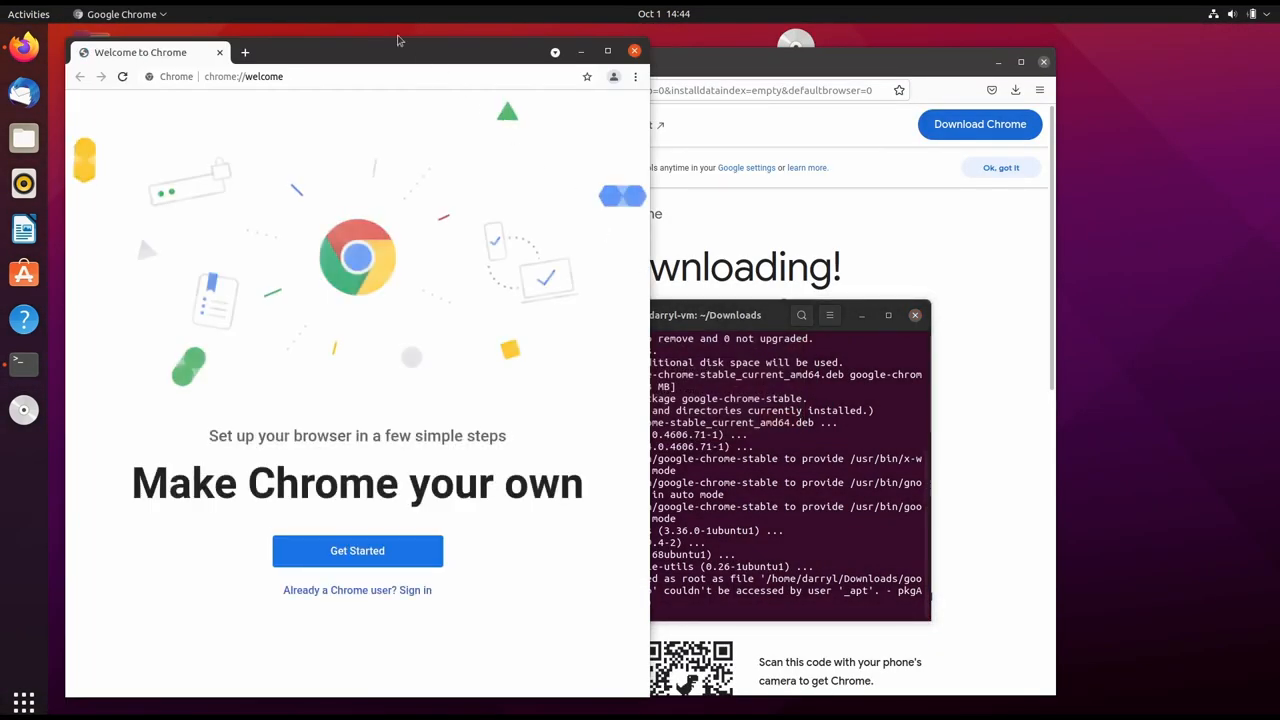
text(darryldias.me)
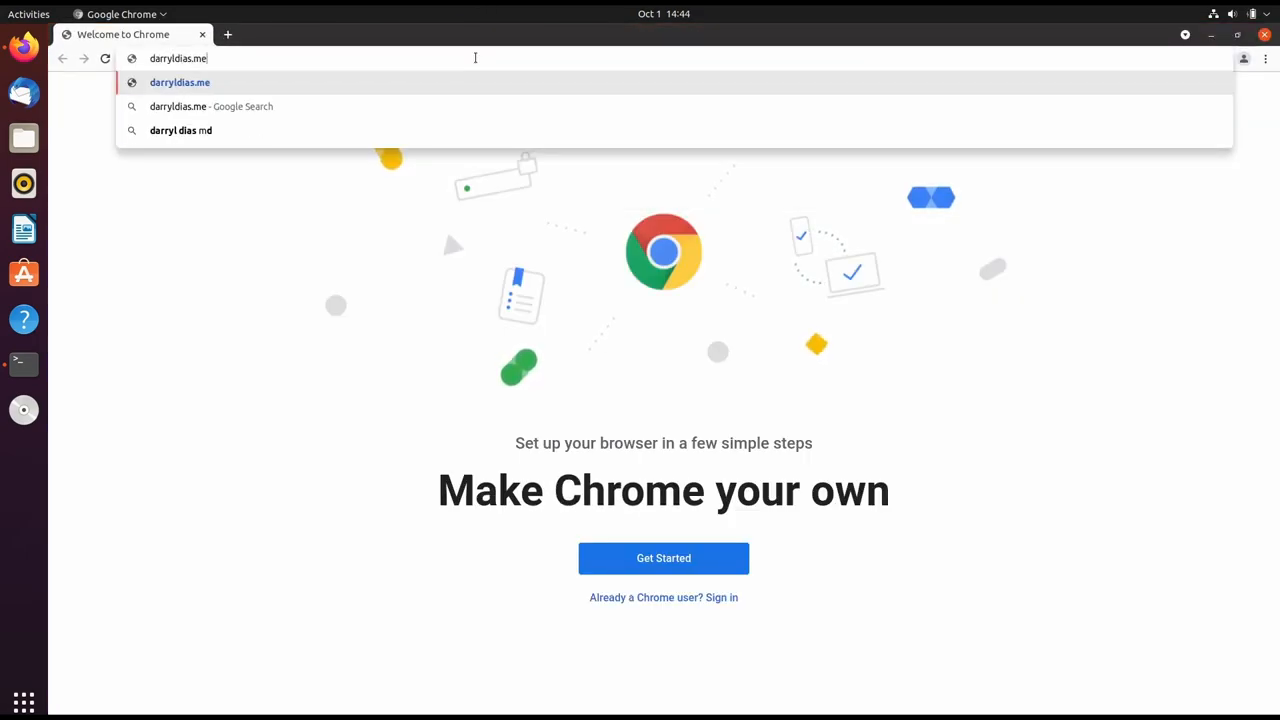